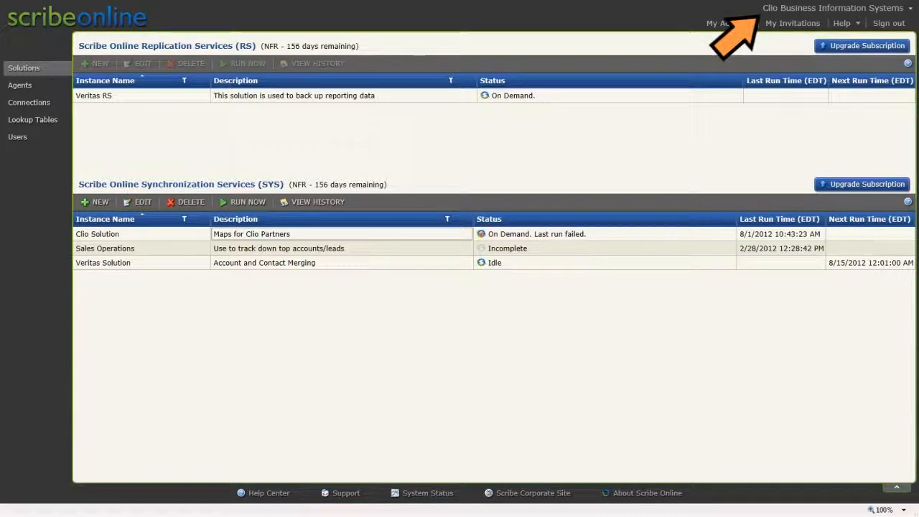
Bring up the signed-in user's Account Information form from the My Account header link
{"action": "left_click", "coordinate": [835, 8]}
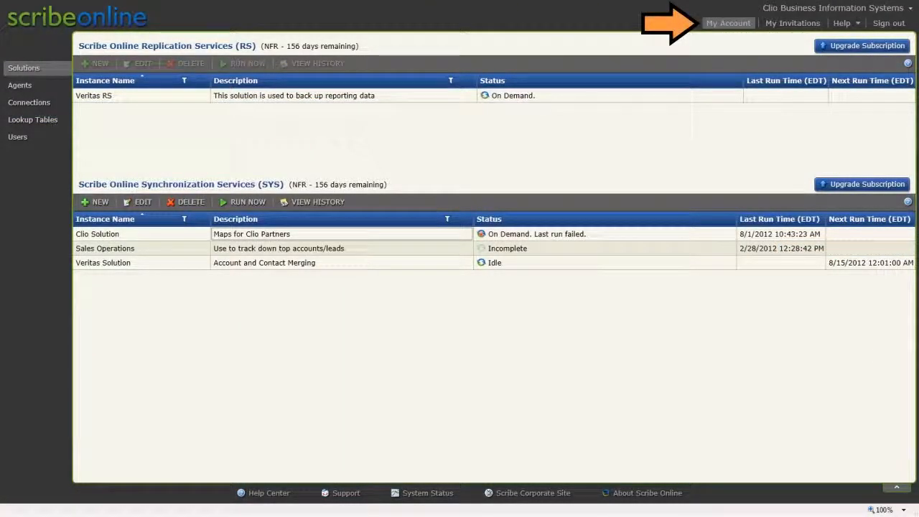
{"action": "left_click", "coordinate": [728, 23]}
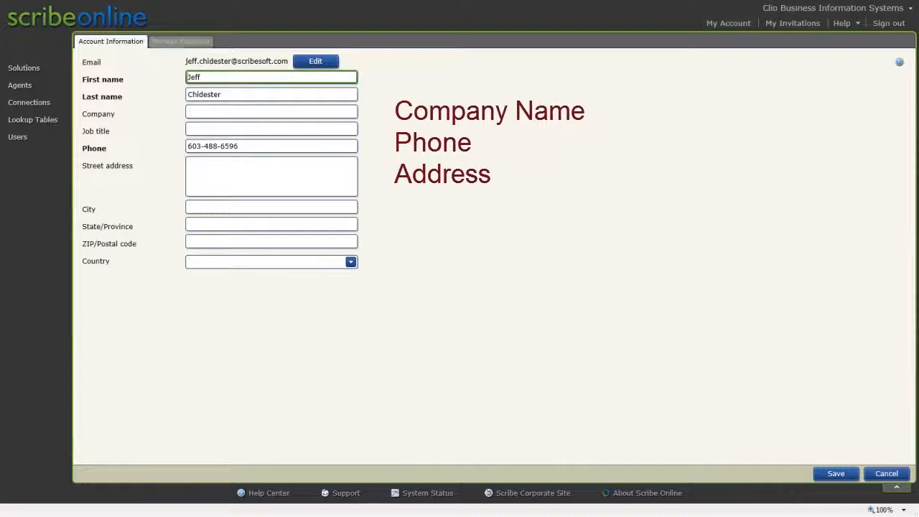
Review the Manage Password fields and pending invitations, closing both without changes
{"action": "left_click", "coordinate": [180, 41]}
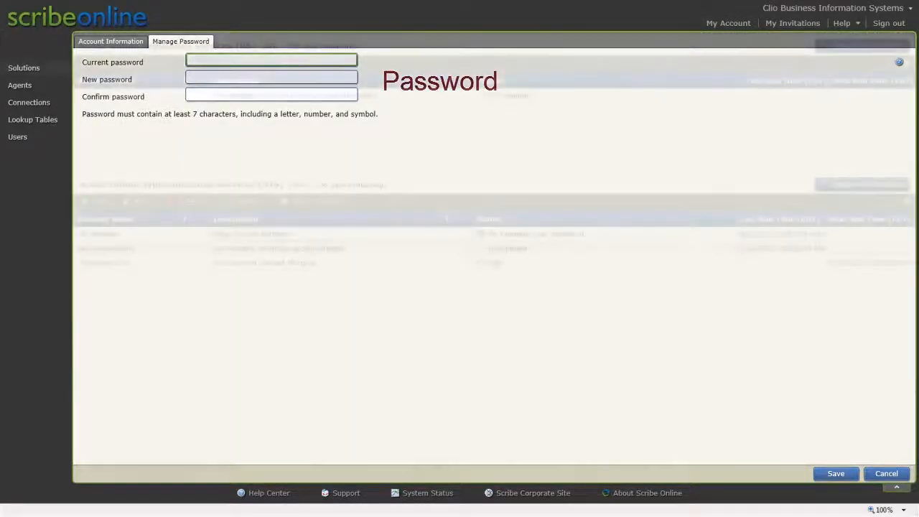
{"action": "left_click", "coordinate": [886, 473]}
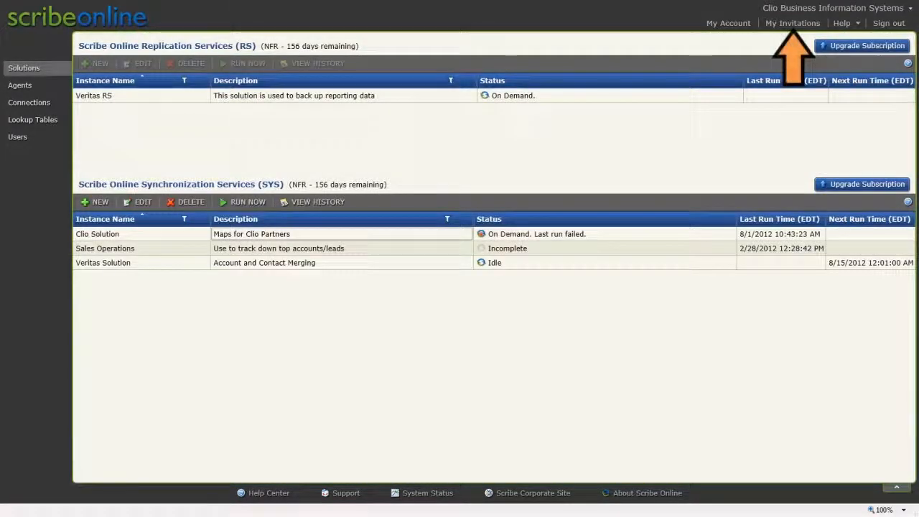
{"action": "left_click", "coordinate": [793, 23]}
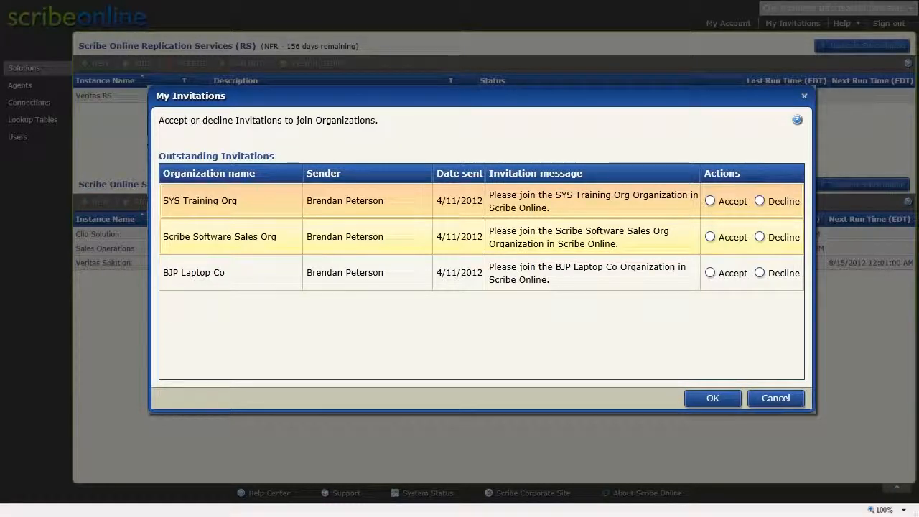
{"action": "left_click", "coordinate": [712, 398]}
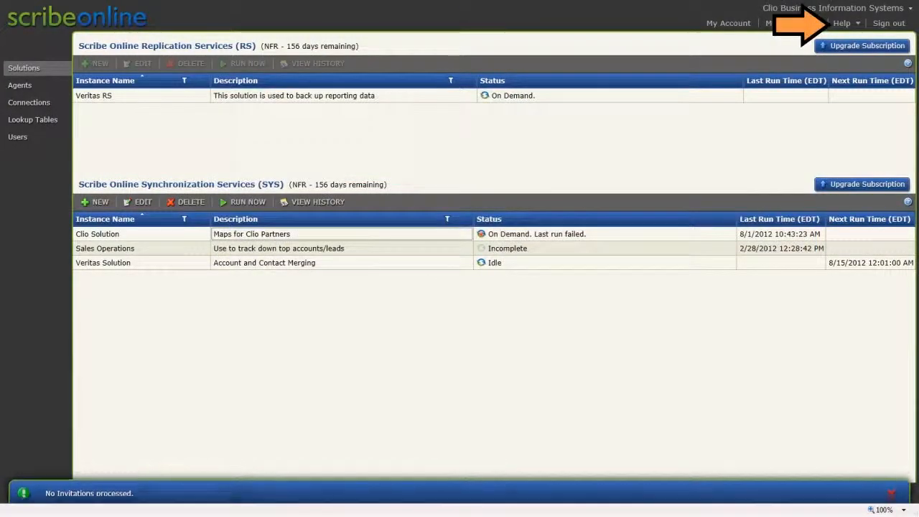
{"action": "left_click", "coordinate": [841, 22]}
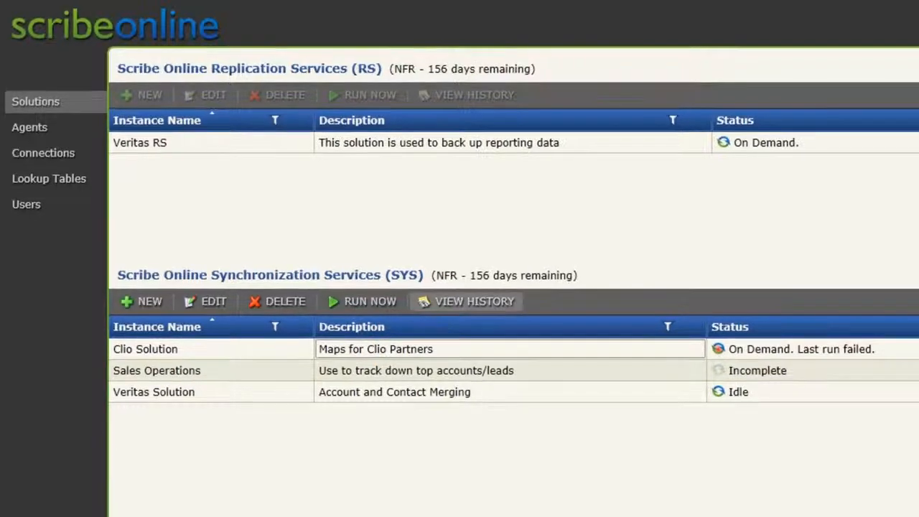
{"action": "left_click", "coordinate": [466, 301]}
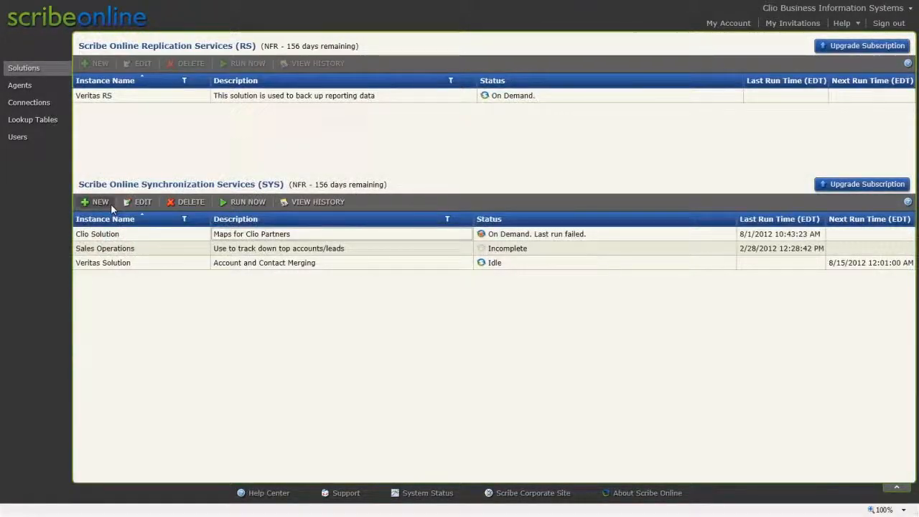
Open Clio Solution, advance to its Maps step, and select the Account Information map
{"action": "left_click", "coordinate": [142, 201]}
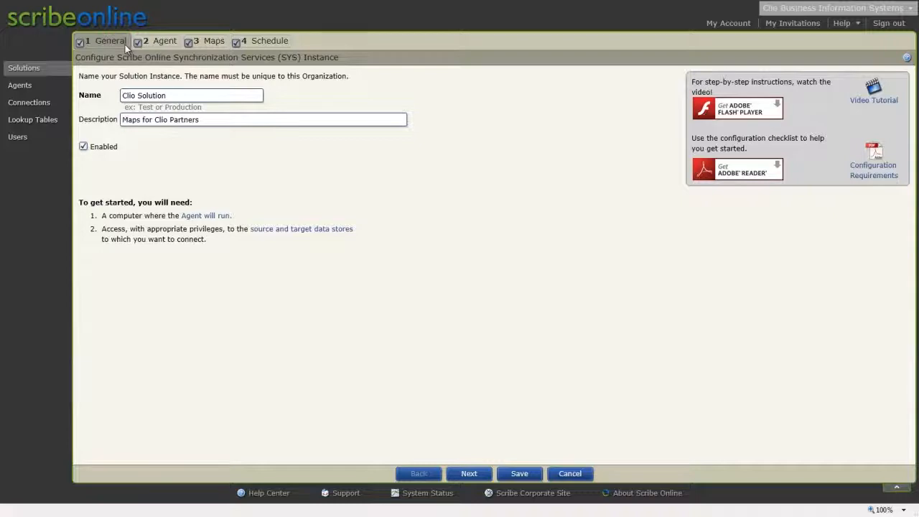
{"action": "left_click", "coordinate": [164, 40]}
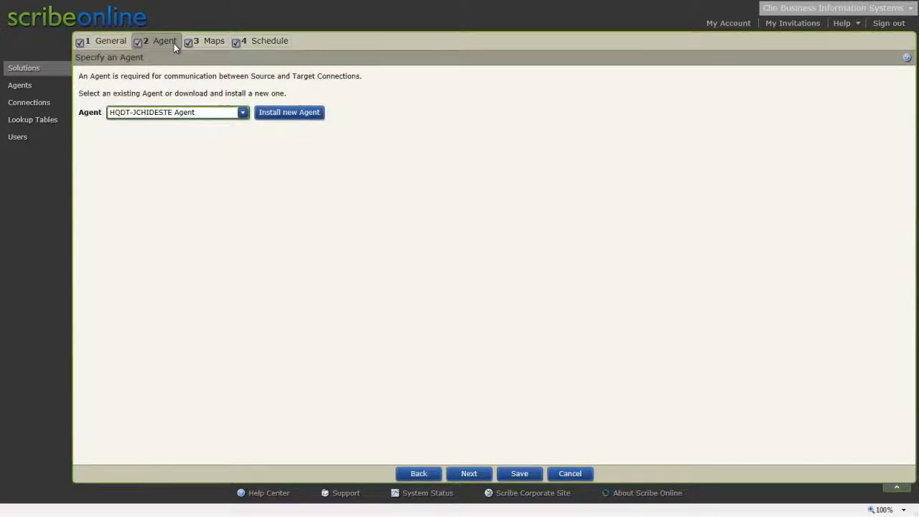
{"action": "left_click", "coordinate": [469, 474]}
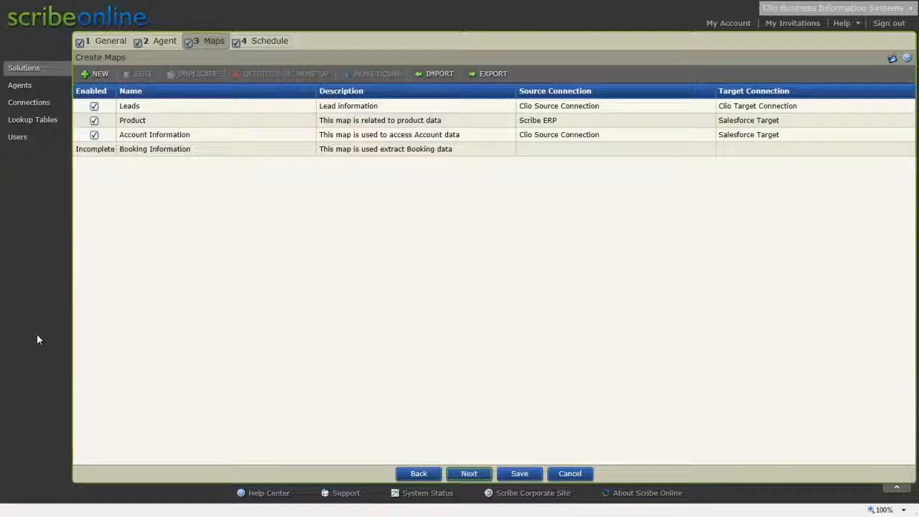
{"action": "mouse_move", "coordinate": [39, 162]}
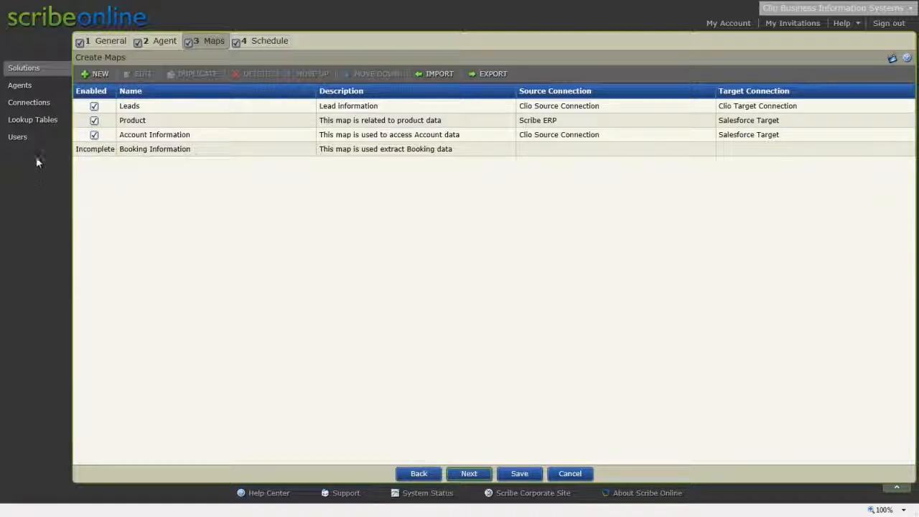
{"action": "left_click", "coordinate": [154, 134]}
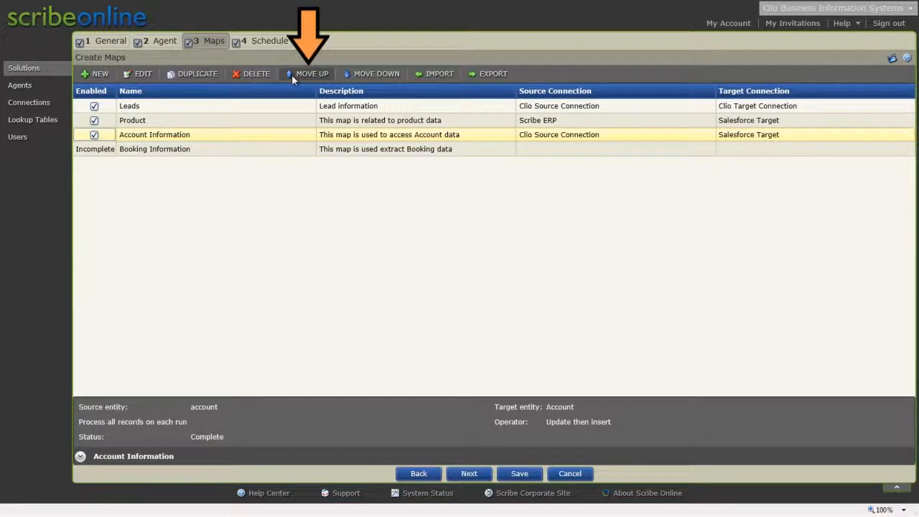
Move Account Information up and drag Product below Booking Information so it is last
{"action": "left_click", "coordinate": [312, 74]}
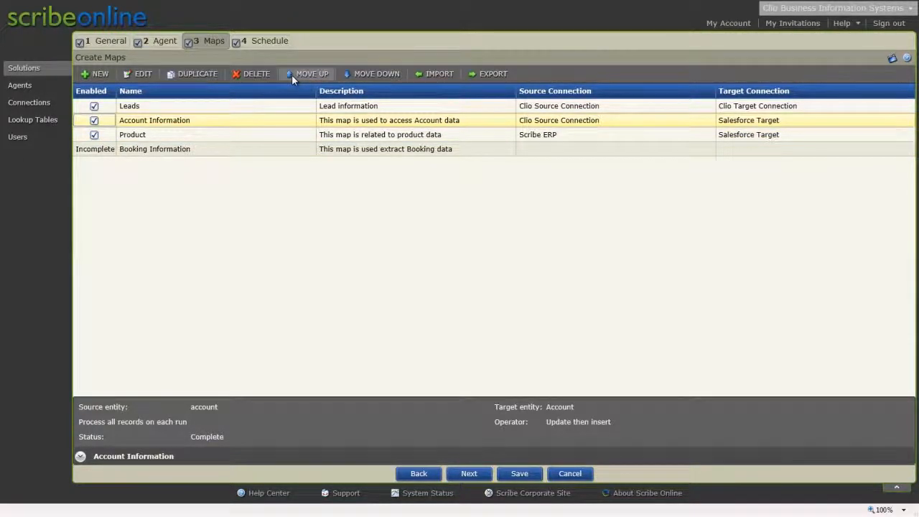
{"action": "left_click", "coordinate": [155, 148]}
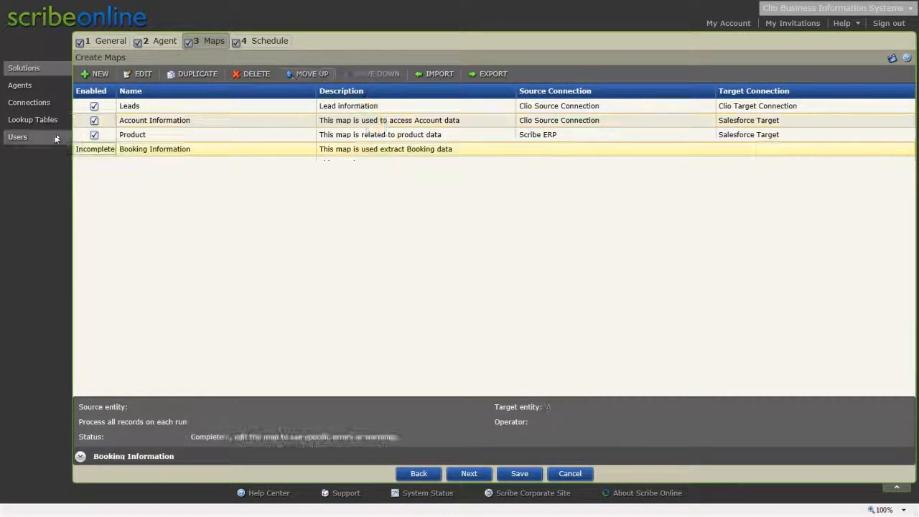
{"action": "left_click", "coordinate": [132, 134]}
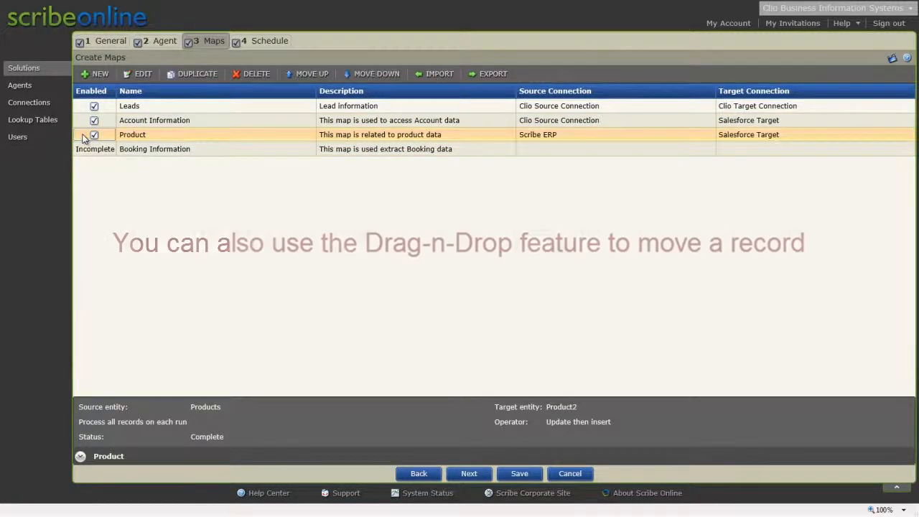
{"action": "left_click_drag", "start_coordinate": [132, 134], "coordinate": [132, 158]}
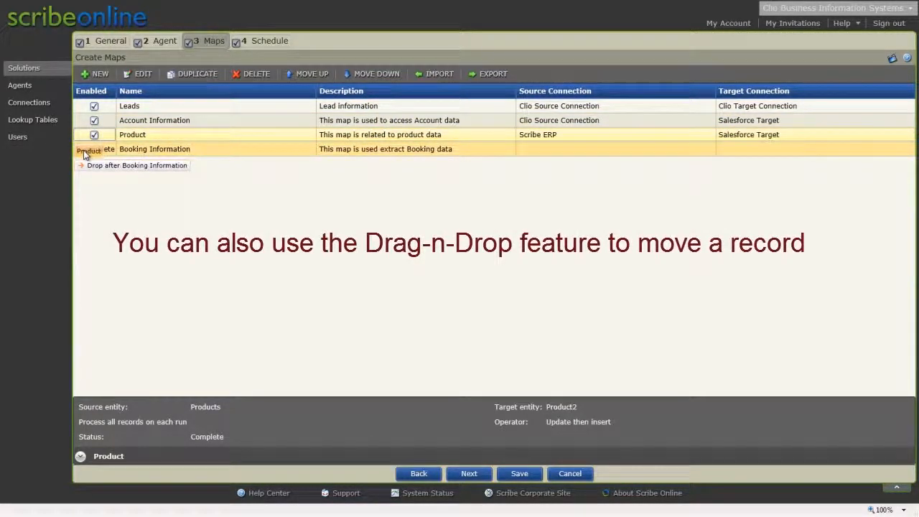
{"action": "left_click_drag", "start_coordinate": [132, 134], "coordinate": [132, 151]}
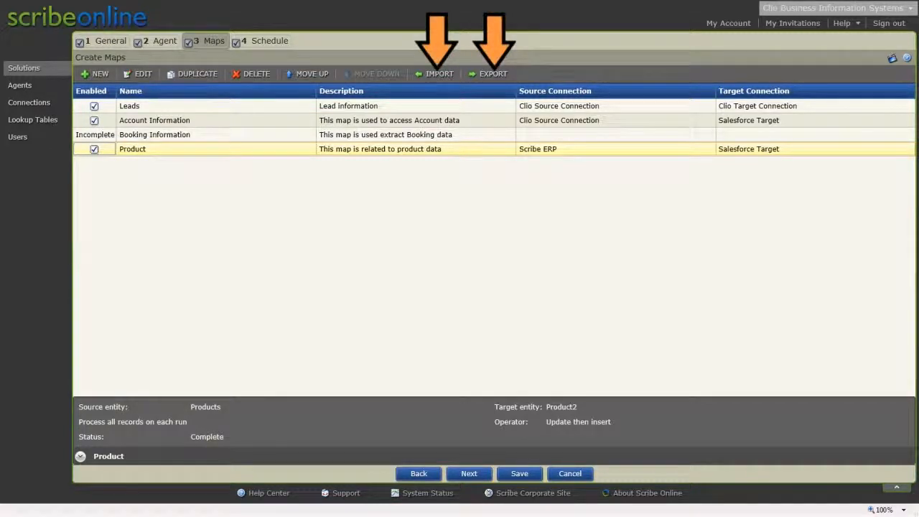
Open the Account Information map in the map editor
{"action": "left_click", "coordinate": [438, 74]}
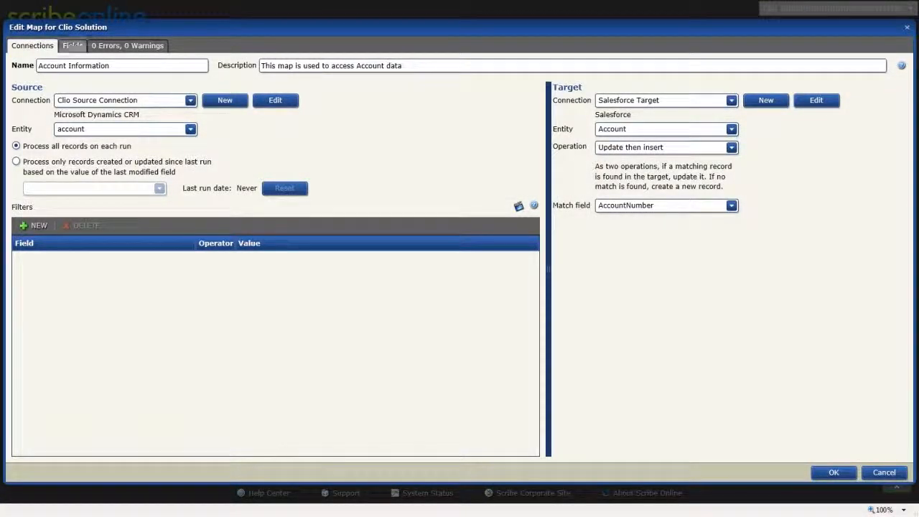
Show the field mappings, select the accountid source field, and bring up Description's formula
{"action": "left_click", "coordinate": [72, 45]}
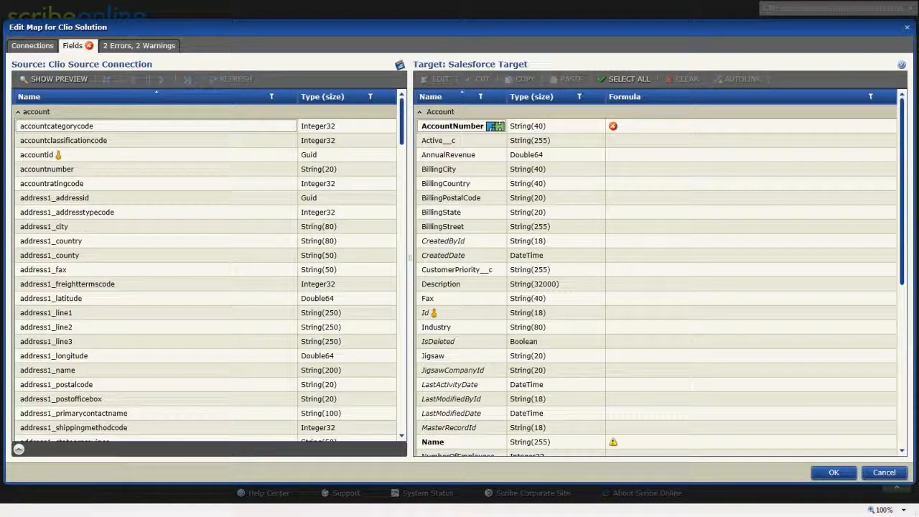
{"action": "left_click", "coordinate": [36, 154]}
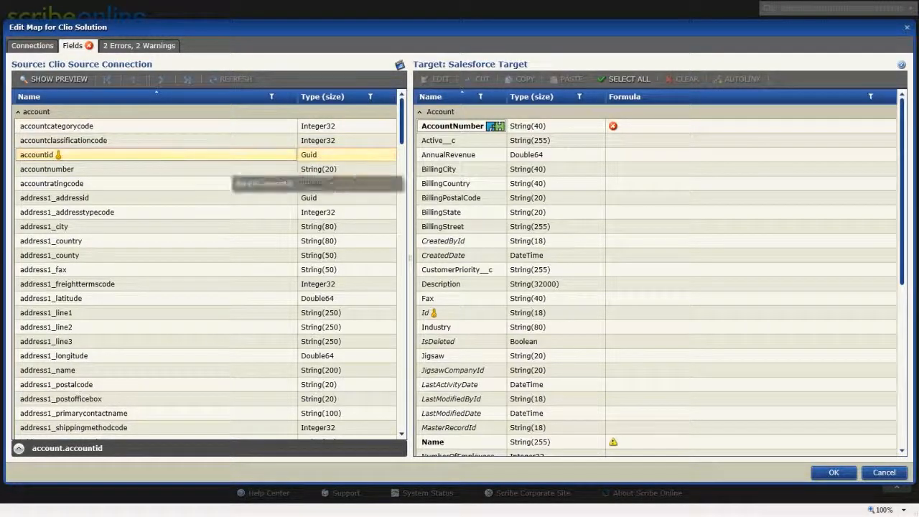
{"action": "left_click", "coordinate": [441, 312]}
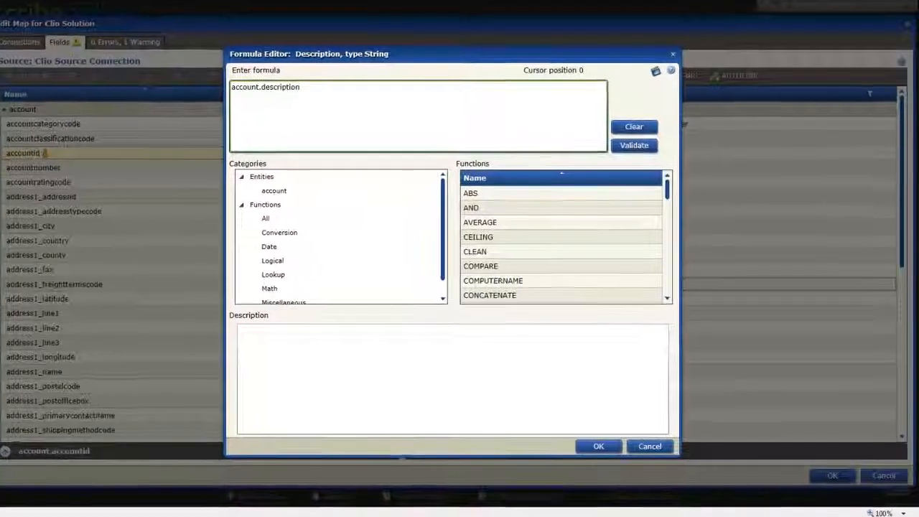
Accept account.description as the Description formula and close the map editor
{"action": "left_click", "coordinate": [598, 446]}
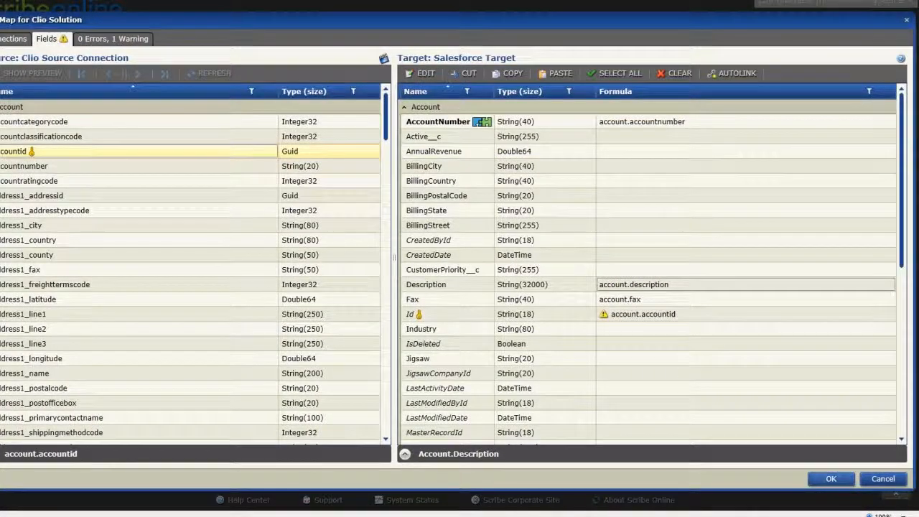
{"action": "left_click", "coordinate": [831, 479]}
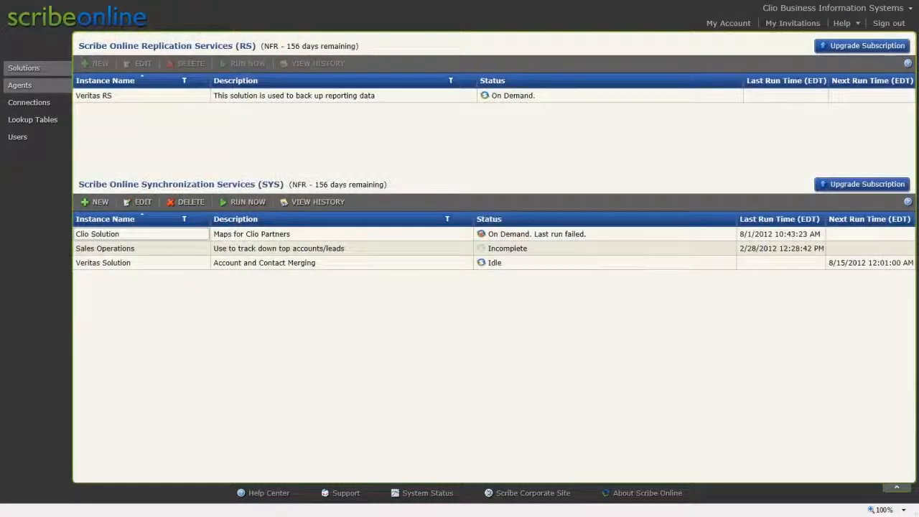
{"action": "left_click", "coordinate": [19, 85]}
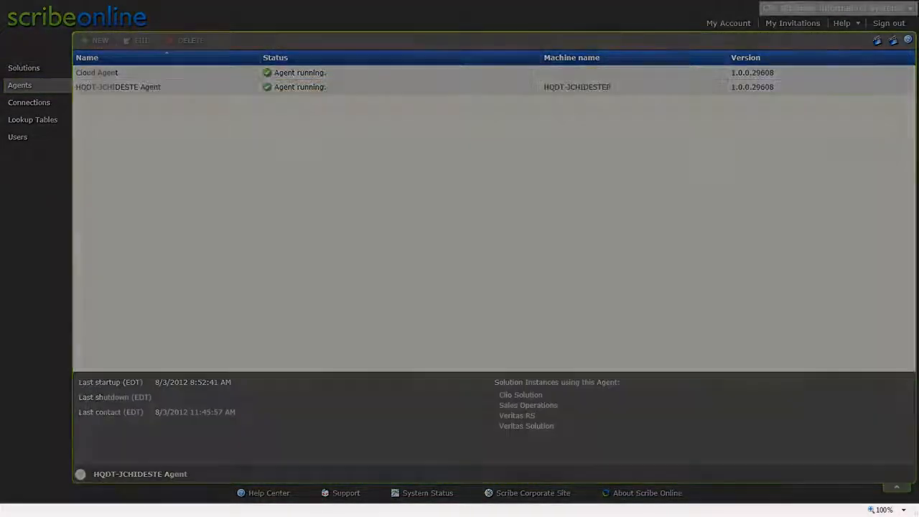
{"action": "left_click", "coordinate": [141, 40]}
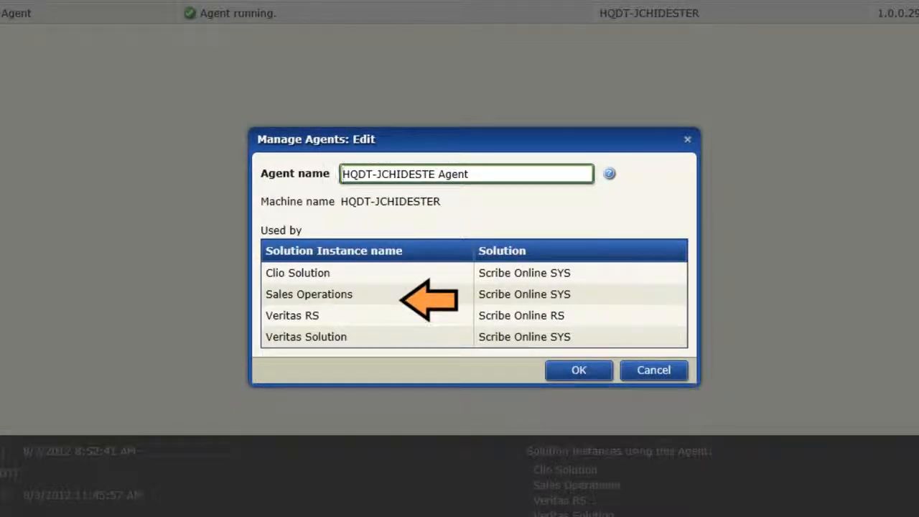
{"action": "left_click", "coordinate": [579, 369]}
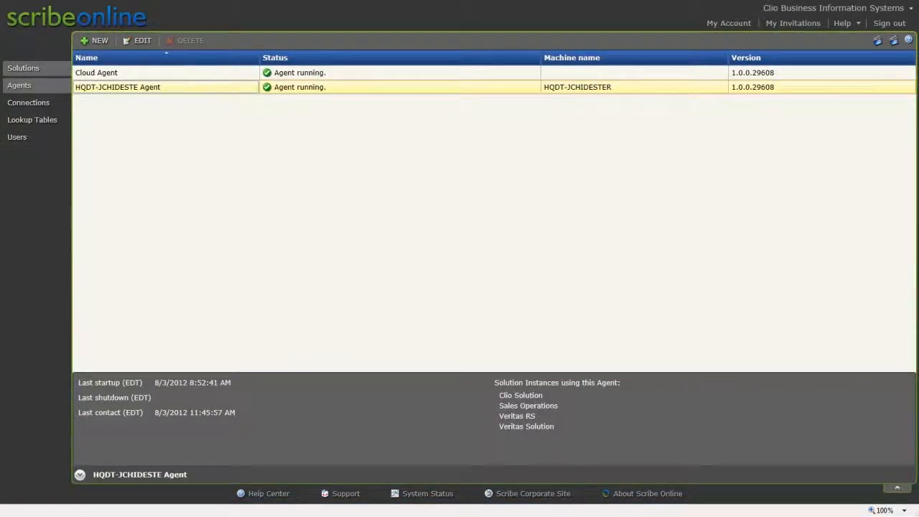
Show the Cloud Agent's details panel, reporting it running with no solutions using it
{"action": "left_click", "coordinate": [97, 73]}
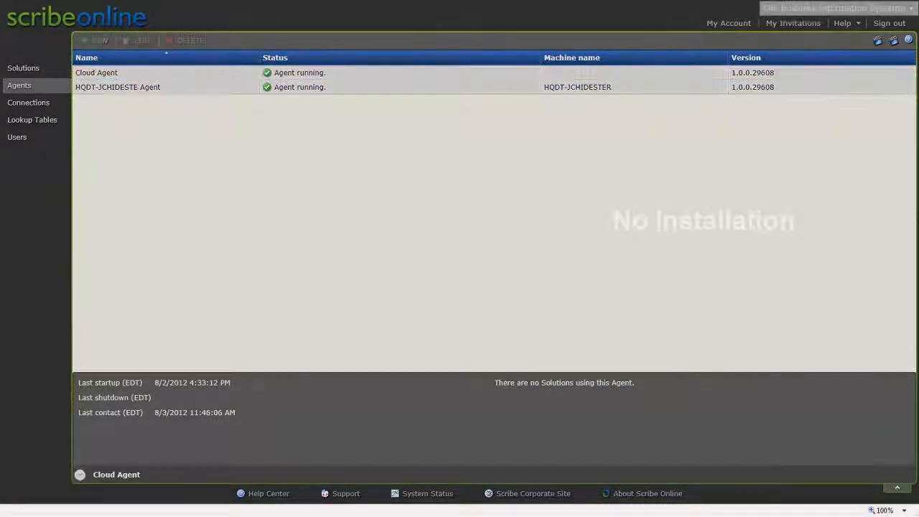
{"action": "left_click", "coordinate": [142, 40]}
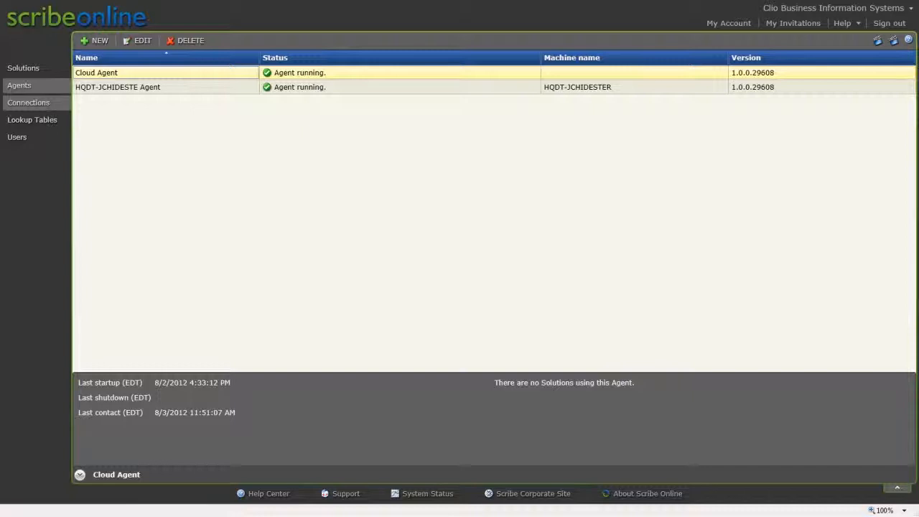
Review Connections including Veritas Source's details, then list the Lookup Tables
{"action": "left_click", "coordinate": [28, 102]}
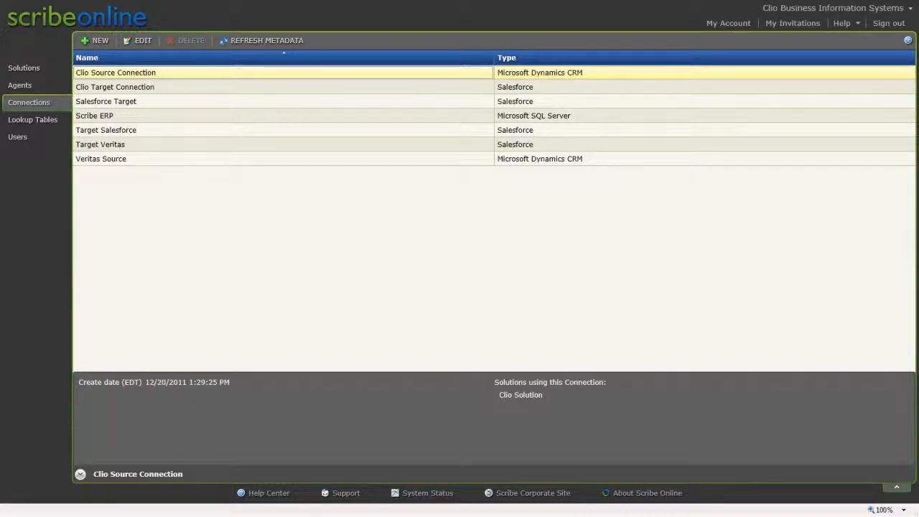
{"action": "left_click", "coordinate": [101, 158]}
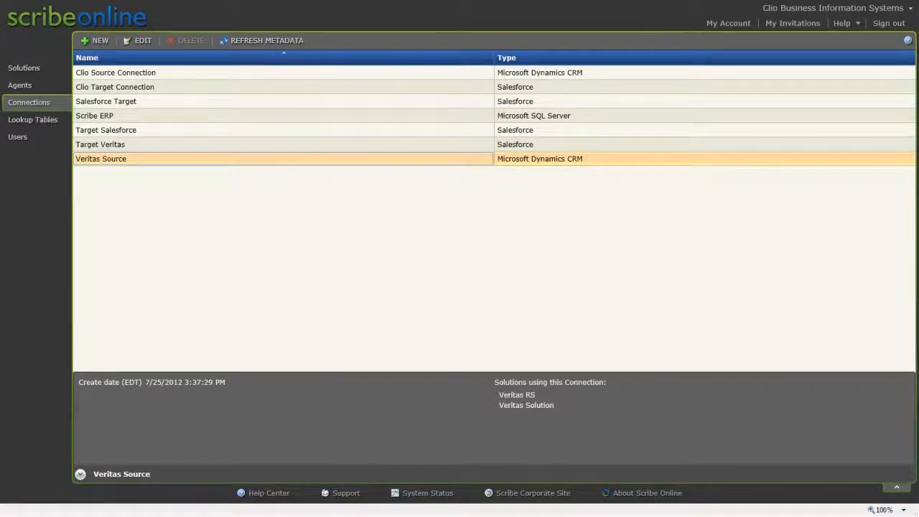
{"action": "left_click", "coordinate": [32, 120]}
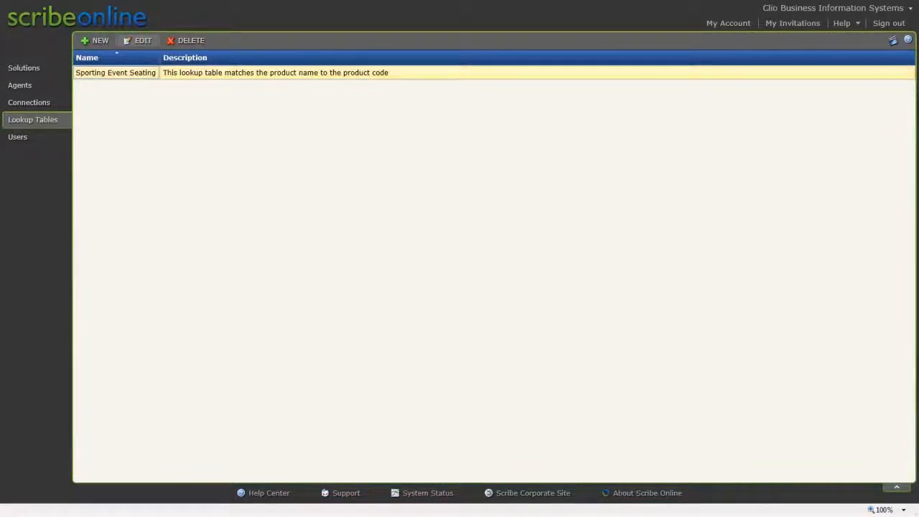
Review the Sporting Event Seating value mappings unchanged, then go to the Users list
{"action": "left_click", "coordinate": [143, 40]}
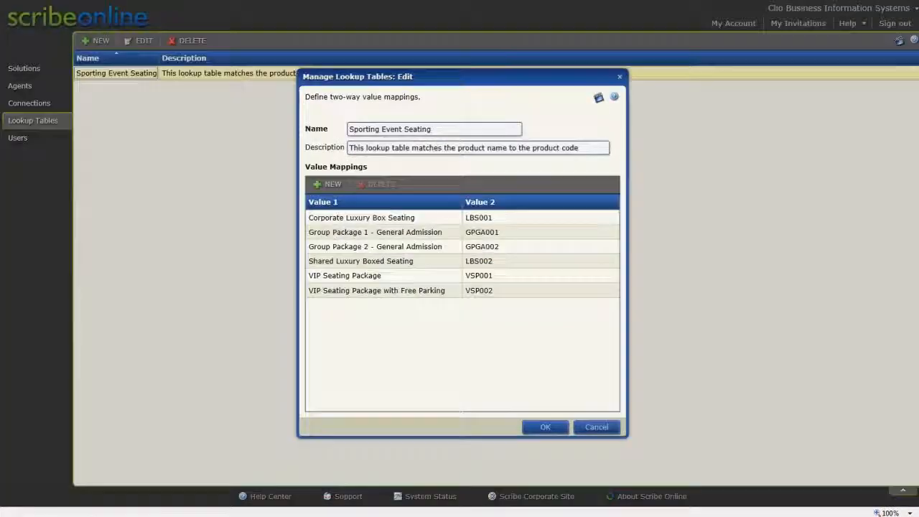
{"action": "left_click", "coordinate": [545, 427]}
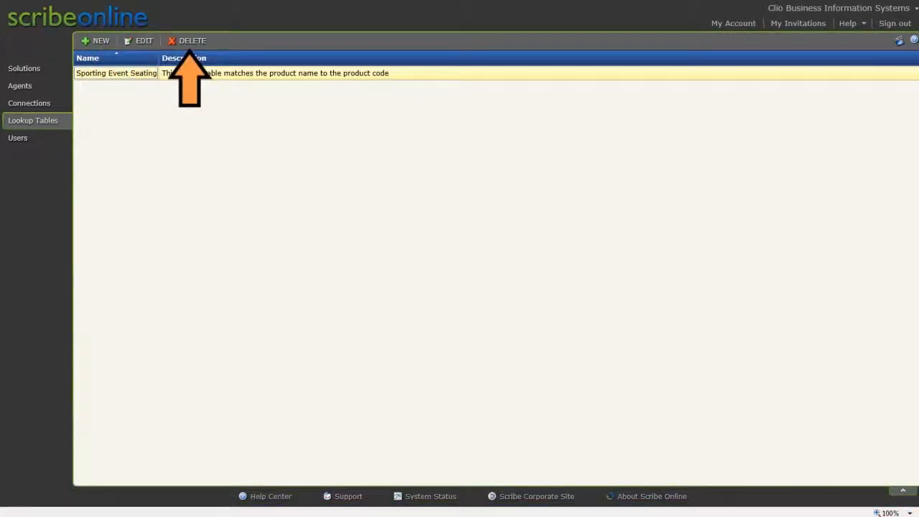
{"action": "left_click", "coordinate": [17, 137]}
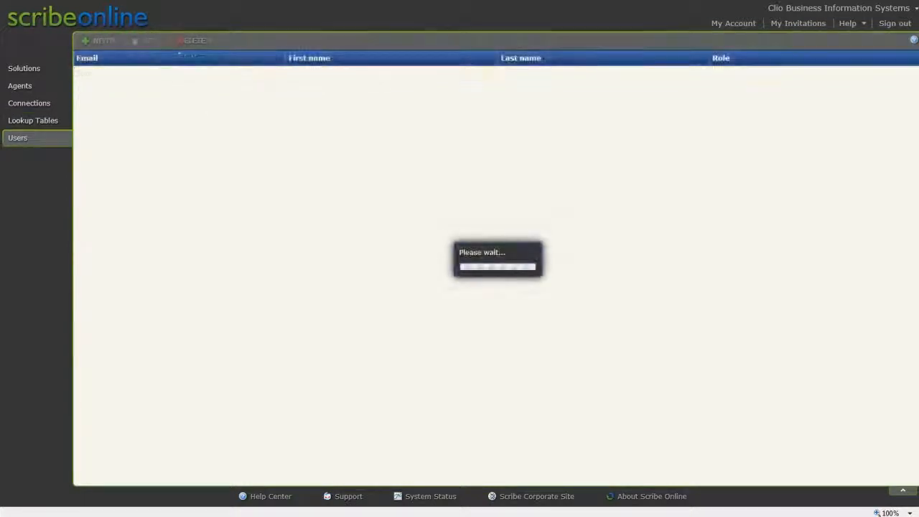
{"action": "left_click", "coordinate": [102, 40]}
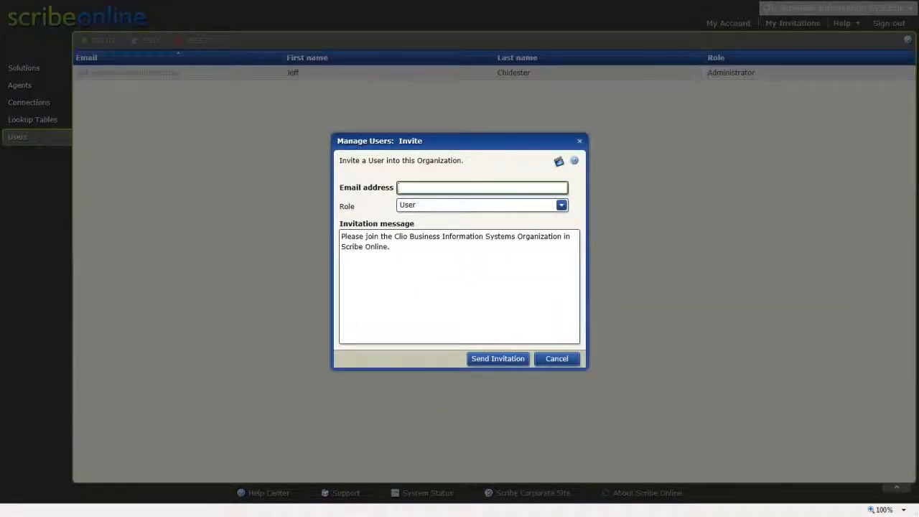
{"action": "type", "text": "Jo"}
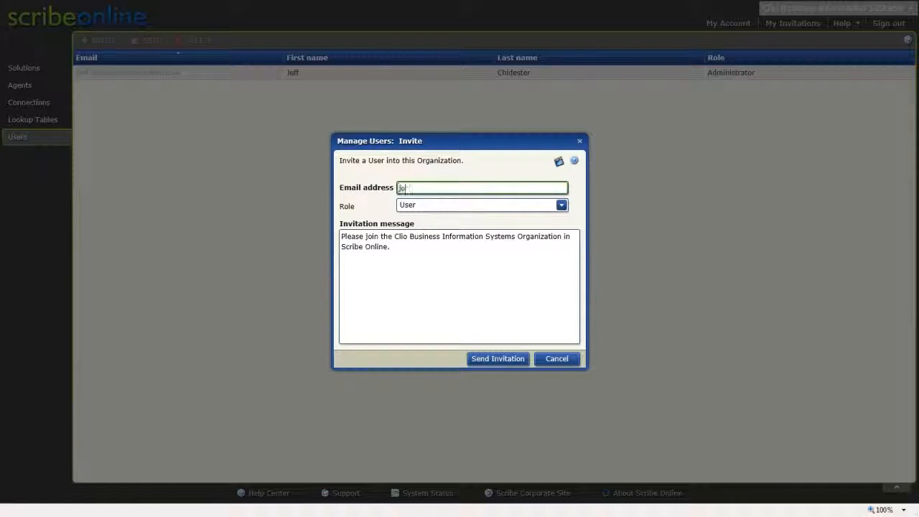
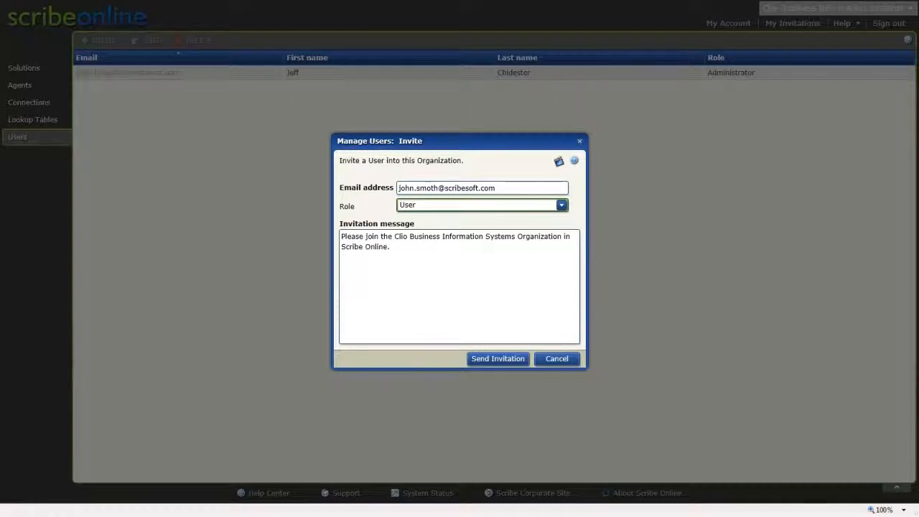
{"action": "left_click", "coordinate": [561, 205]}
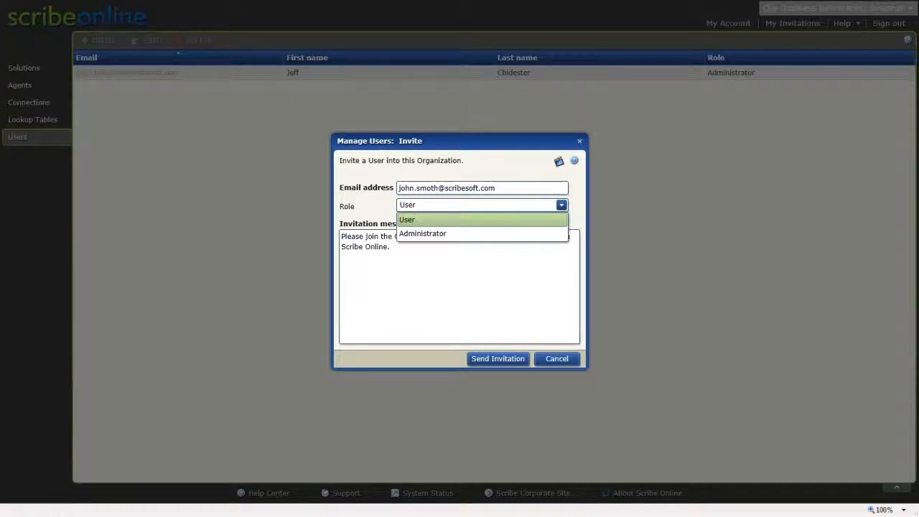
{"action": "left_click", "coordinate": [406, 219]}
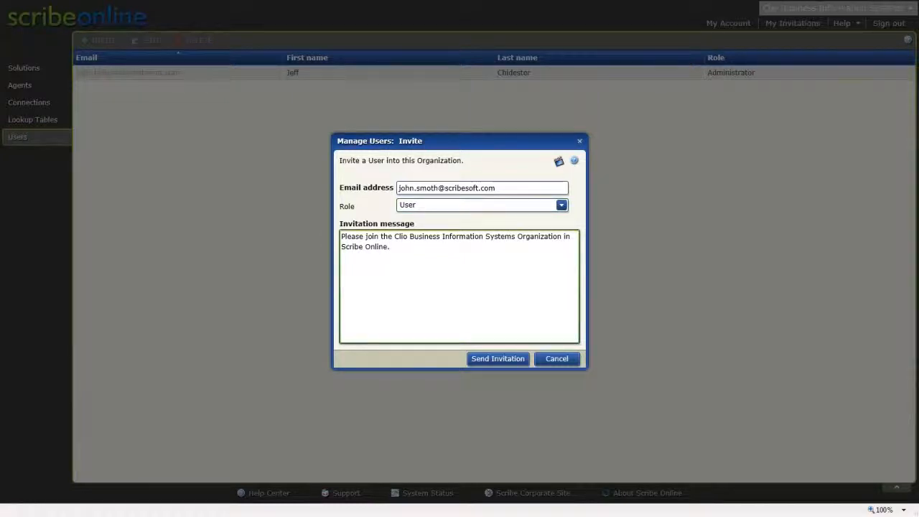
Append 'Please complete map for account and contact merge' to the invitation message and send it
{"action": "type", "text": "Please c"}
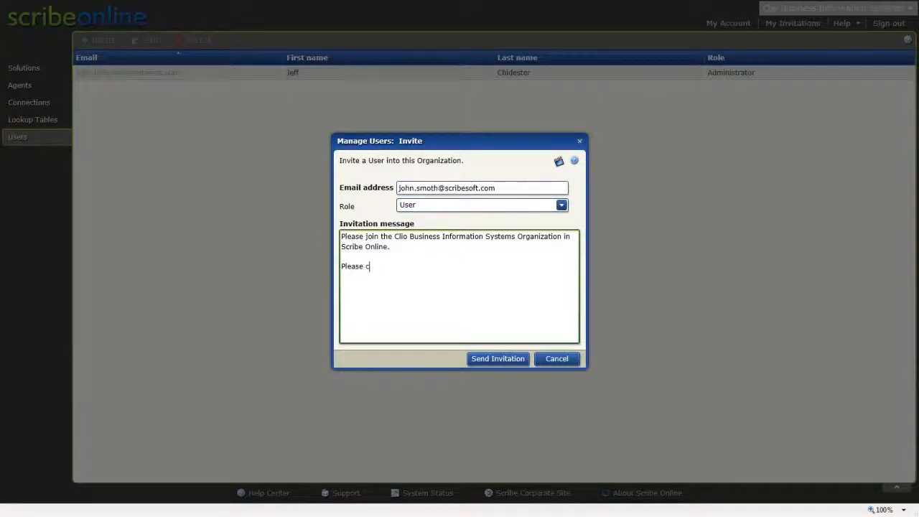
{"action": "type", "text": "omplete map"}
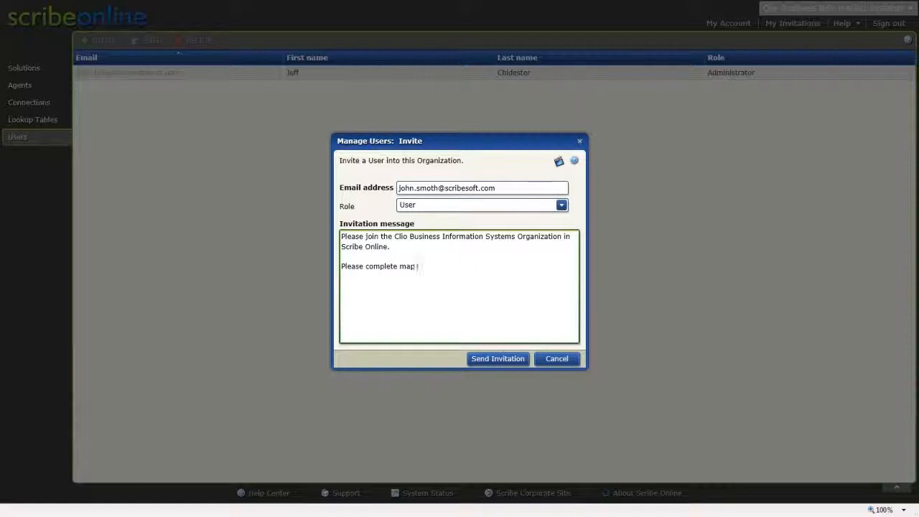
{"action": "type", "text": "for account and"}
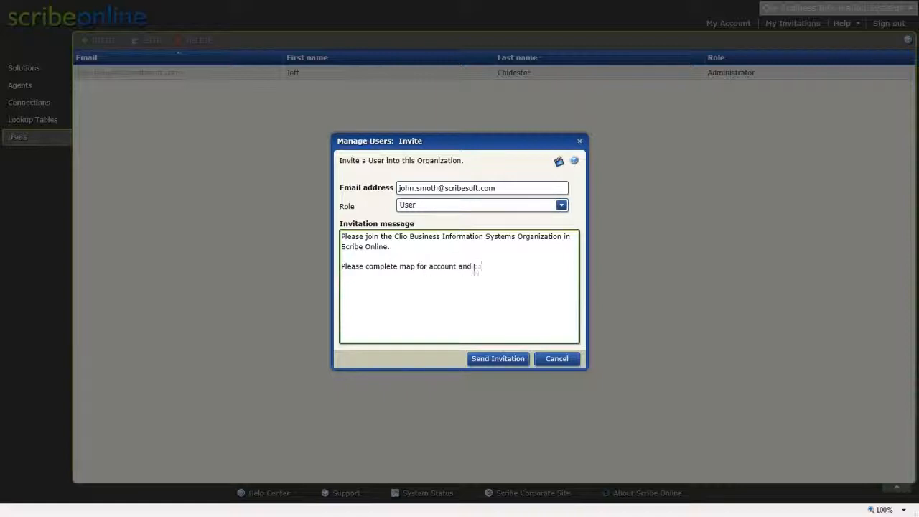
{"action": "type", "text": "contact merge"}
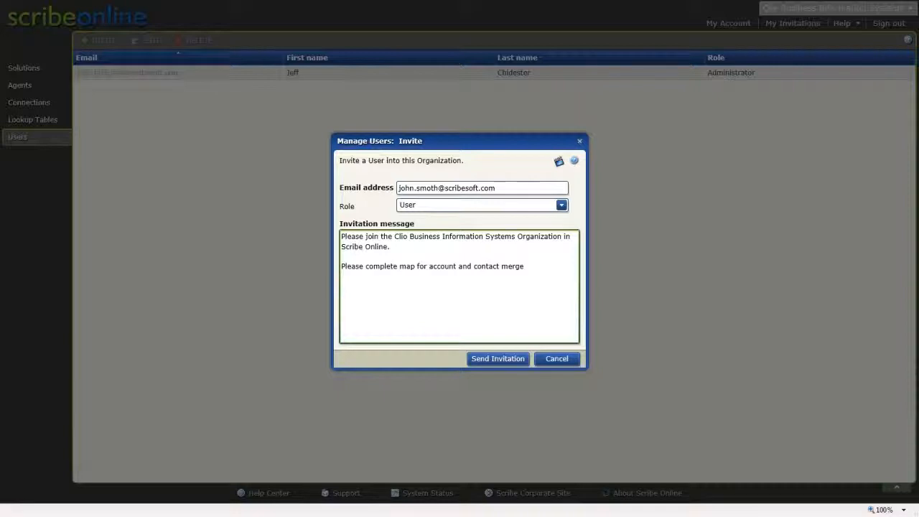
{"action": "left_click", "coordinate": [498, 358]}
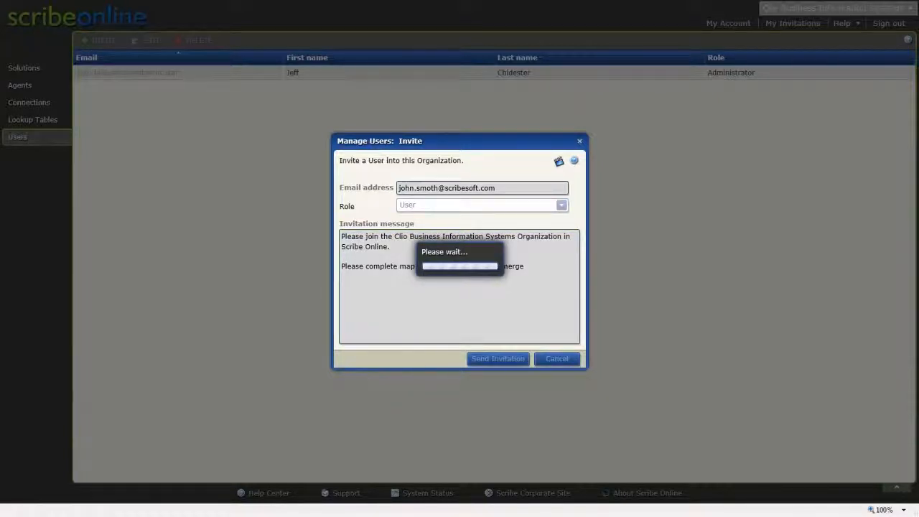
{"action": "left_click", "coordinate": [497, 359]}
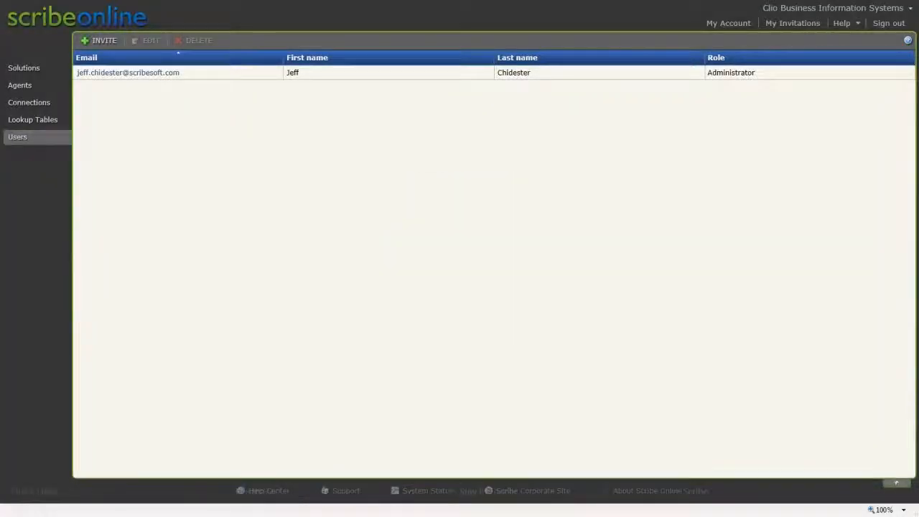